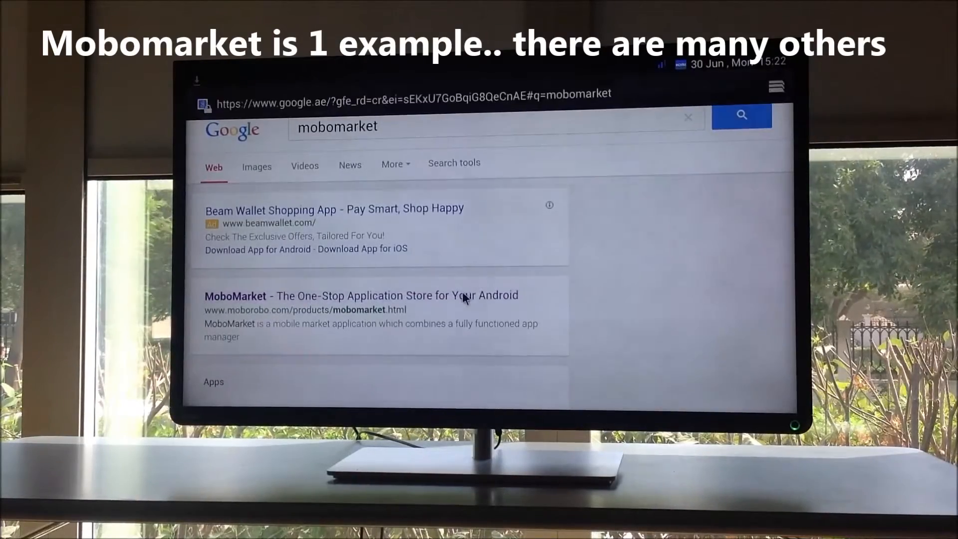
Step: Open the MoboMarket search result to download Mobomarket-1.apk
{"action": "left_click", "coordinate": [235, 295]}
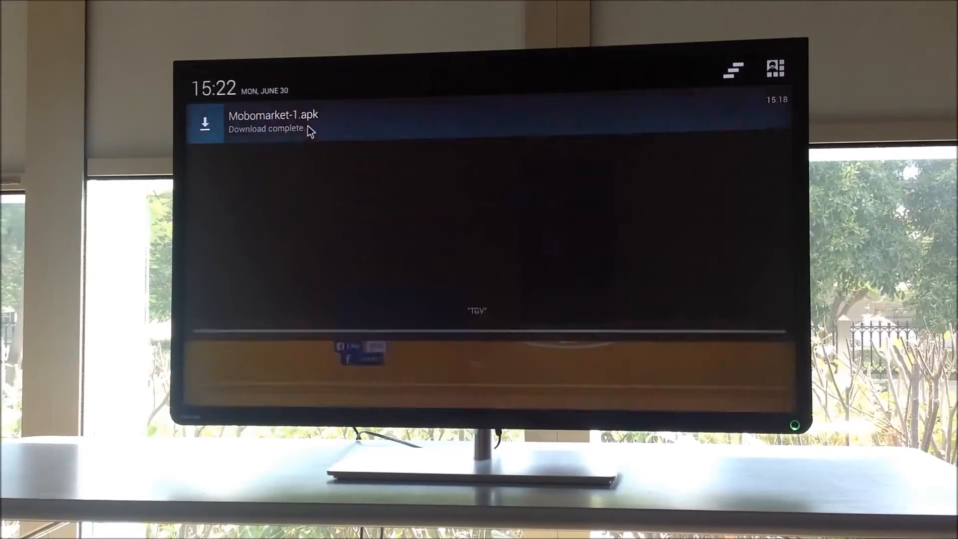
Step: Open the Mobomarket-1.apk download and go to Settings from the Install blocked warning
{"action": "left_click", "coordinate": [269, 122]}
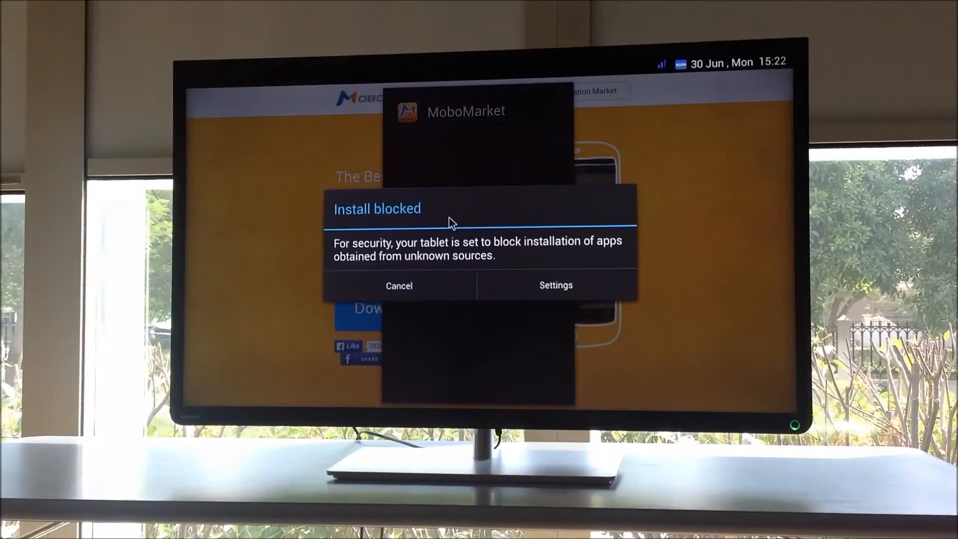
{"action": "mouse_move", "coordinate": [480, 232]}
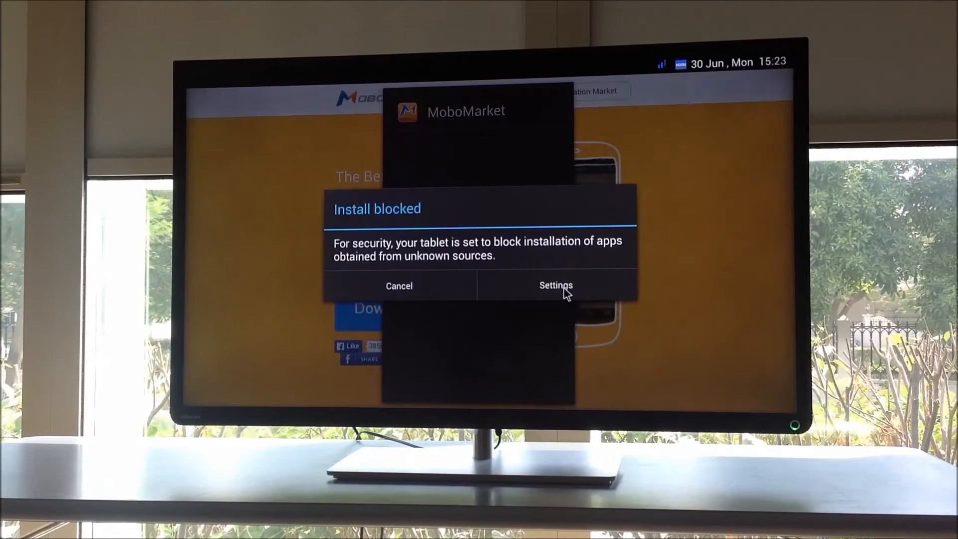
{"action": "left_click", "coordinate": [555, 286]}
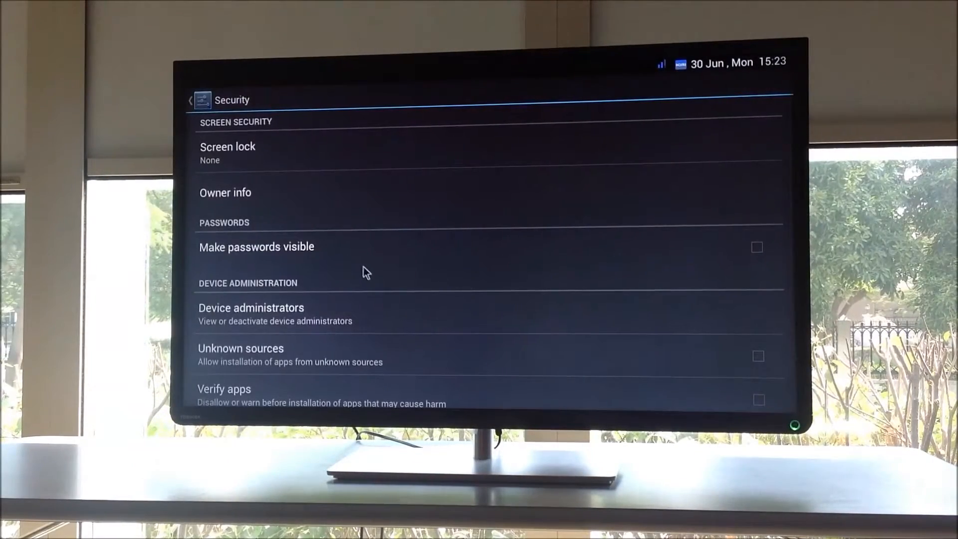
{"action": "mouse_move", "coordinate": [401, 354]}
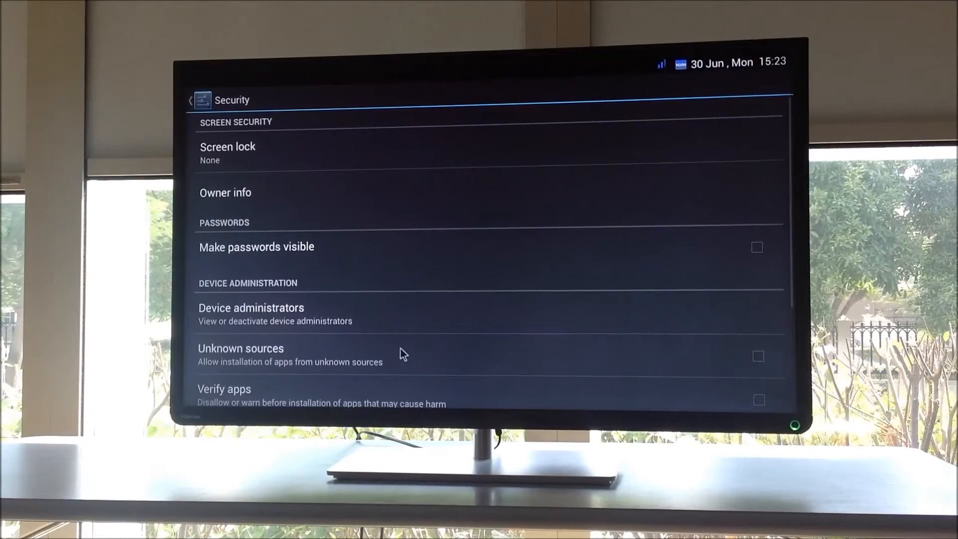
{"action": "mouse_move", "coordinate": [759, 363]}
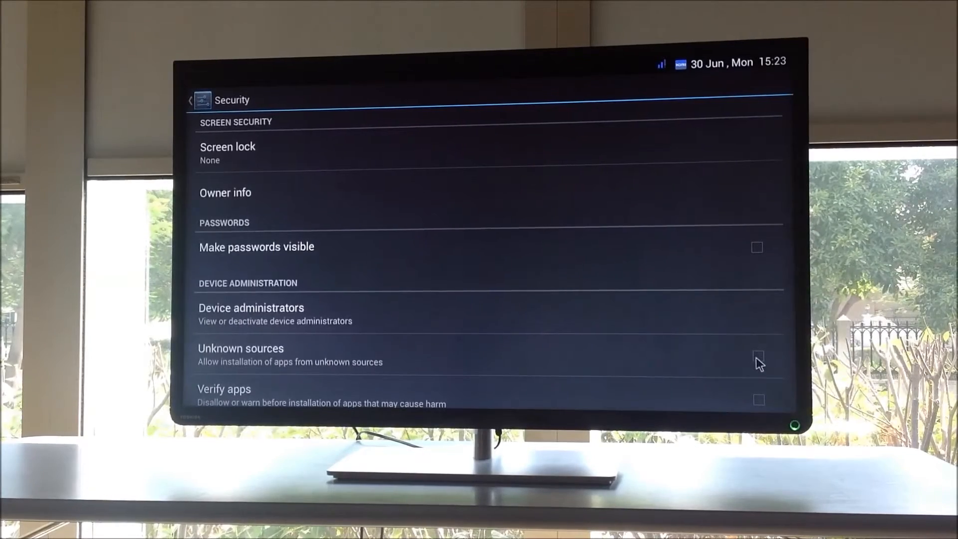
Step: Allow installs from unknown sources and restart the Mobomarket.apk download
{"action": "left_click", "coordinate": [757, 359]}
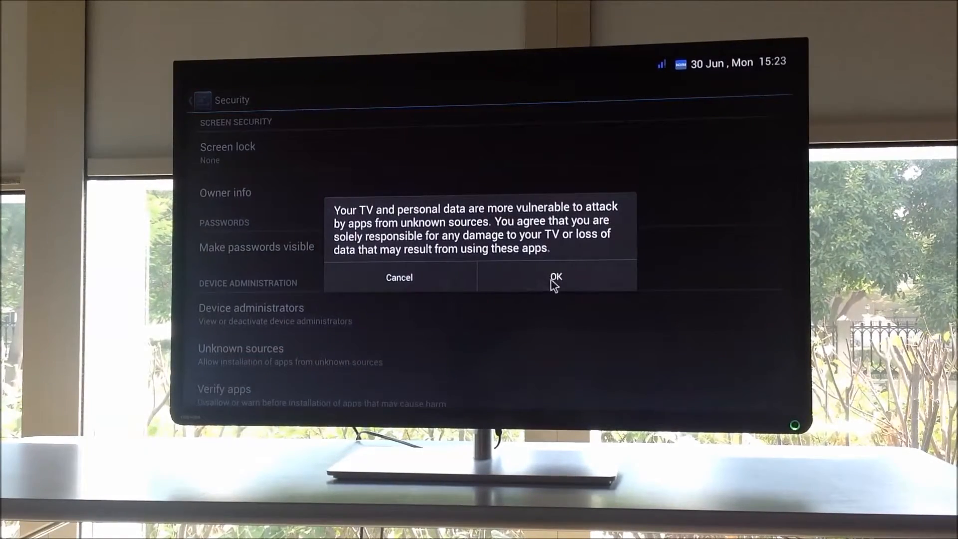
{"action": "left_click", "coordinate": [555, 277]}
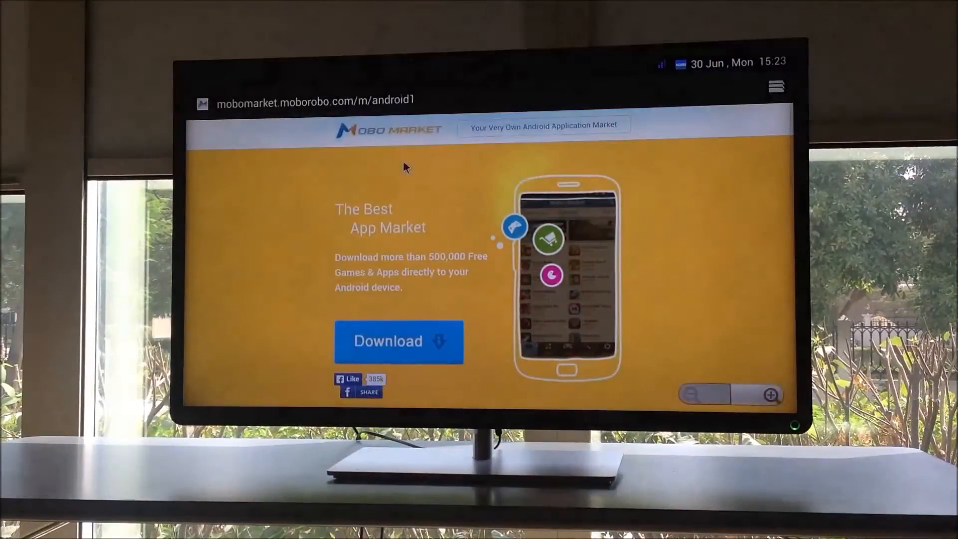
{"action": "left_click", "coordinate": [398, 341]}
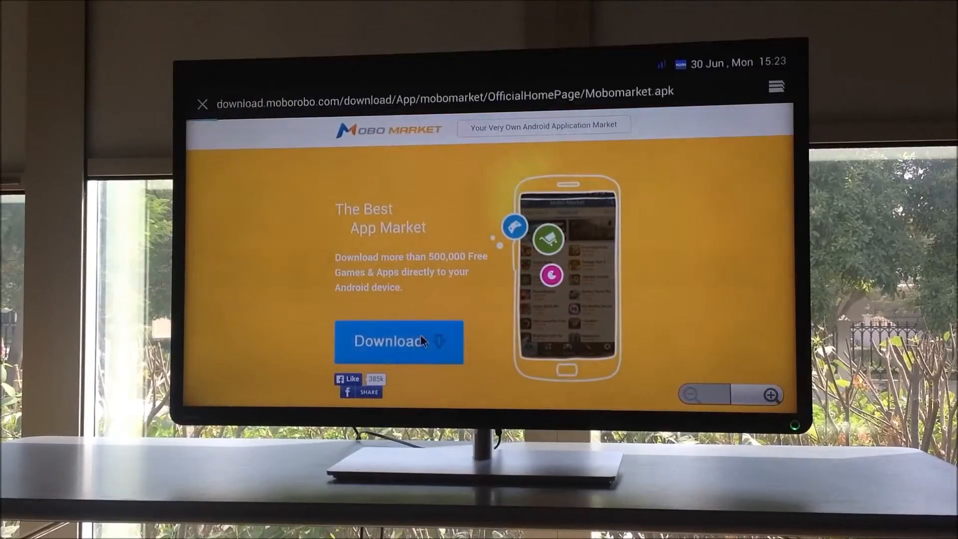
Step: Install the MoboMarket APK with its listed permissions and launch the app
{"action": "left_click", "coordinate": [397, 341]}
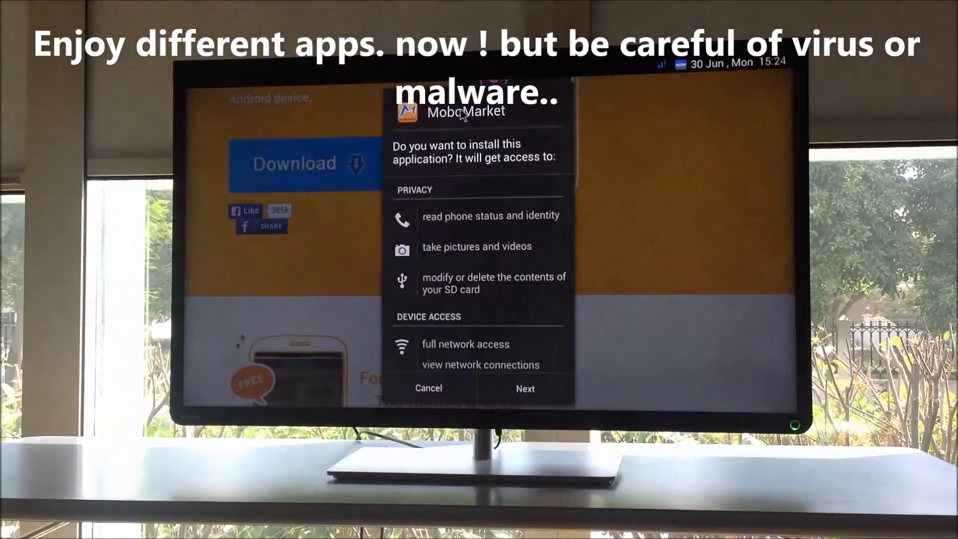
{"action": "mouse_move", "coordinate": [508, 395]}
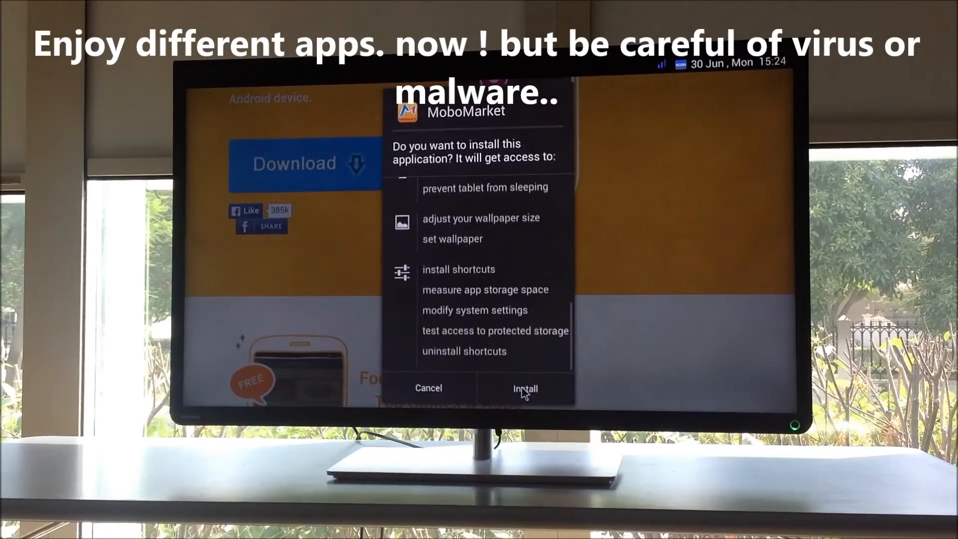
{"action": "left_click", "coordinate": [525, 388]}
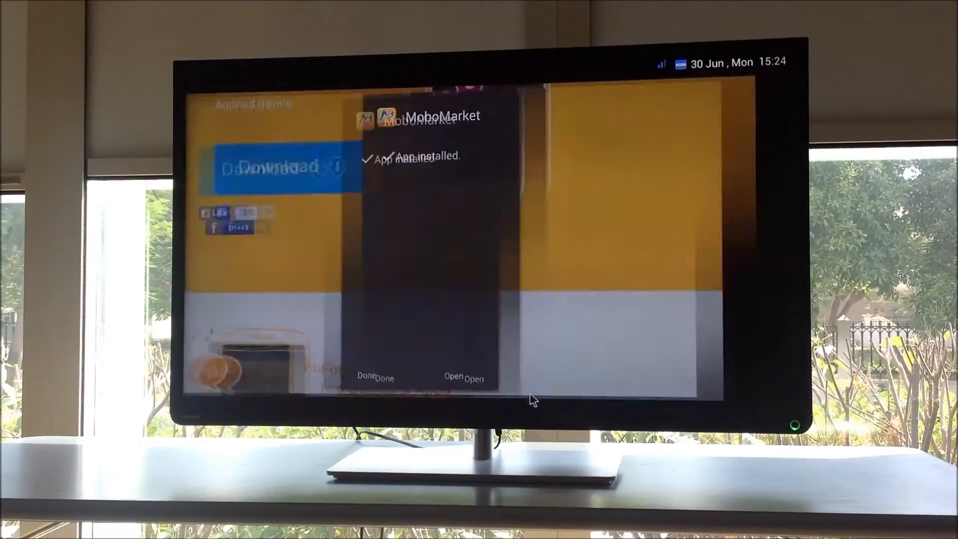
{"action": "left_click", "coordinate": [467, 378]}
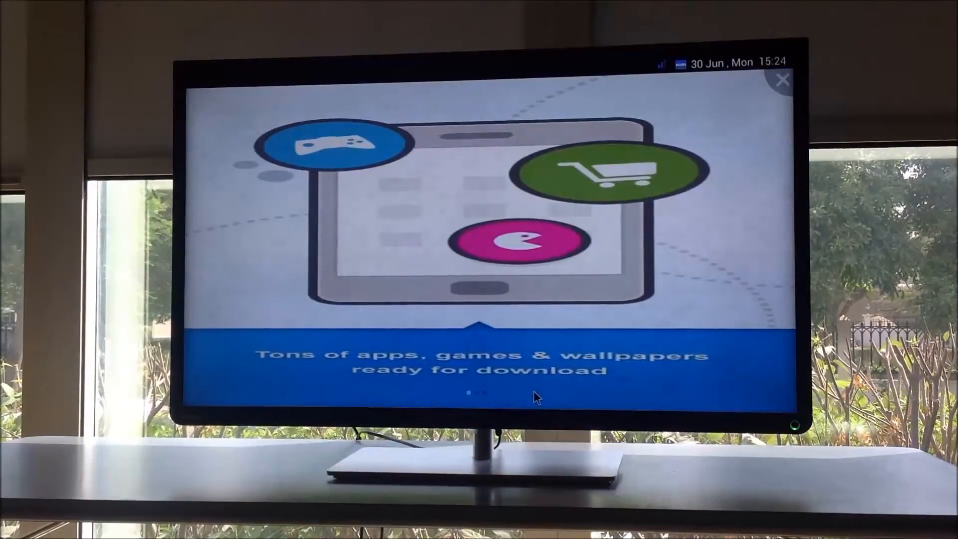
{"action": "mouse_move", "coordinate": [751, 168]}
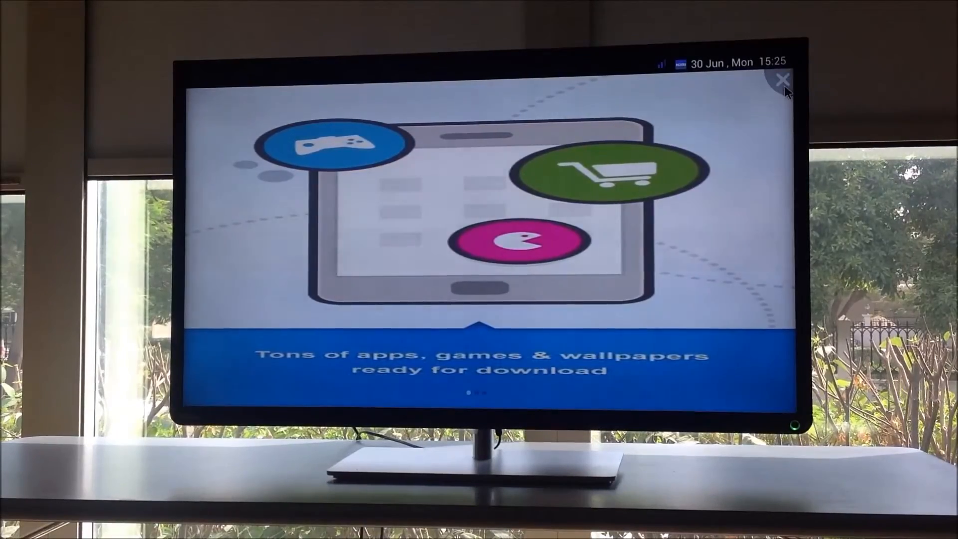
Step: Close the MoboMarket intro and cancel the v2.1.7 update change log
{"action": "left_click", "coordinate": [783, 81]}
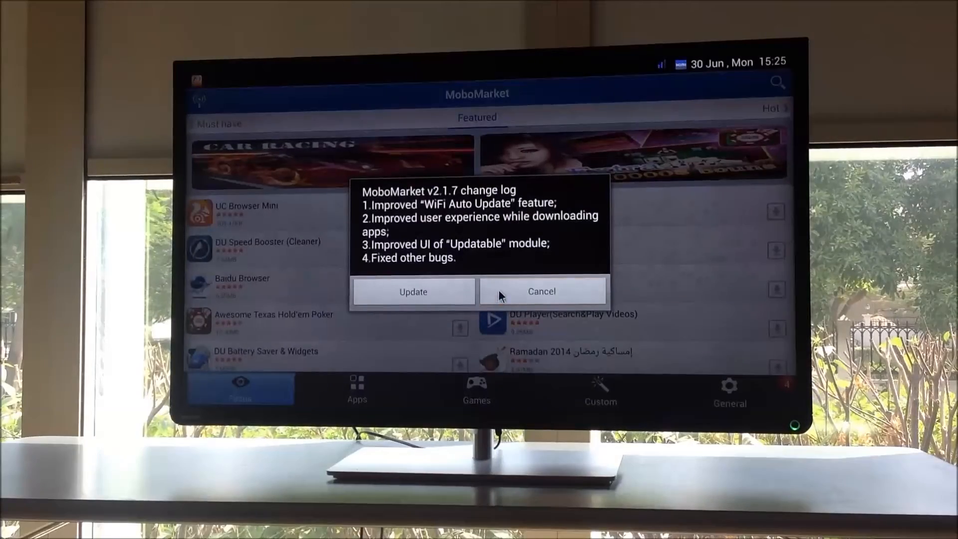
{"action": "left_click", "coordinate": [542, 291]}
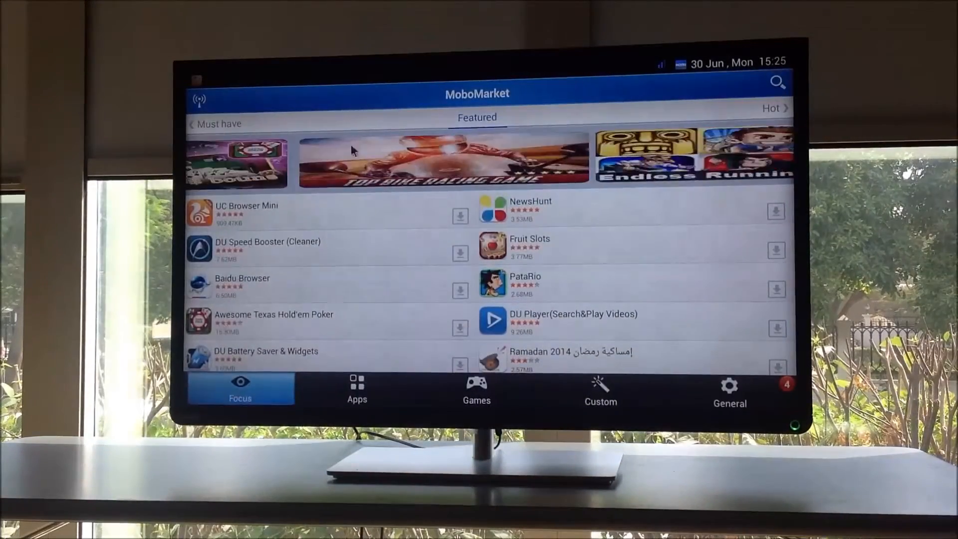
{"action": "left_click", "coordinate": [217, 124]}
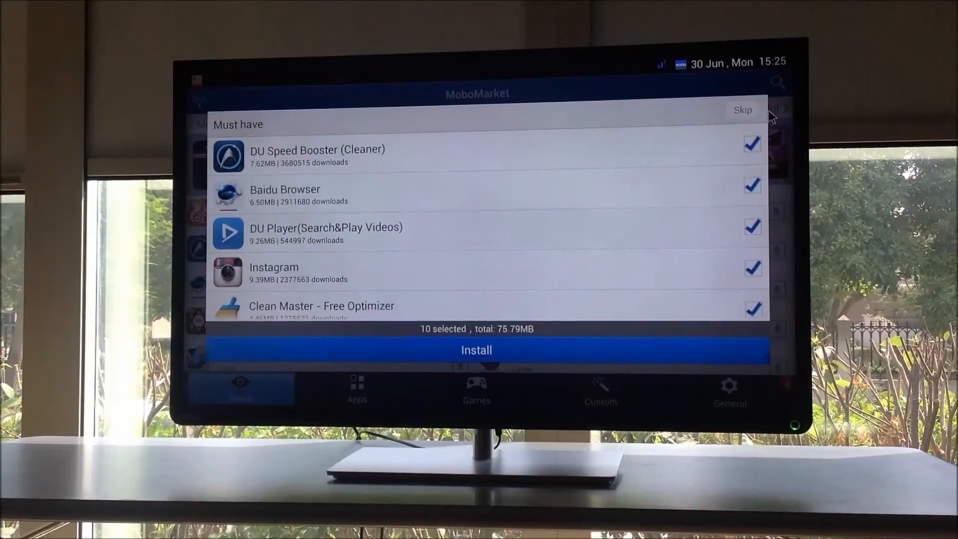
{"action": "left_click", "coordinate": [743, 110]}
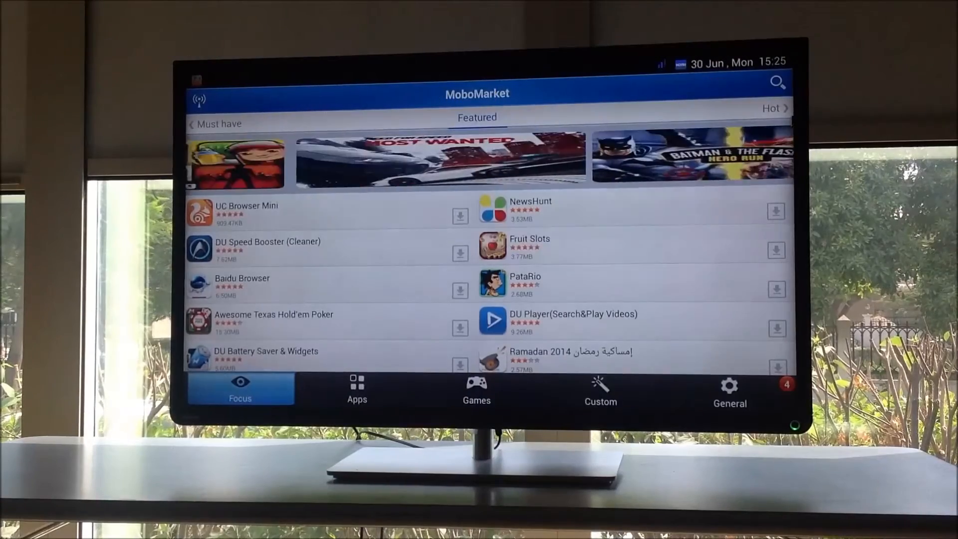
{"action": "scroll", "scroll_direction": "left", "scroll_amount": 3}
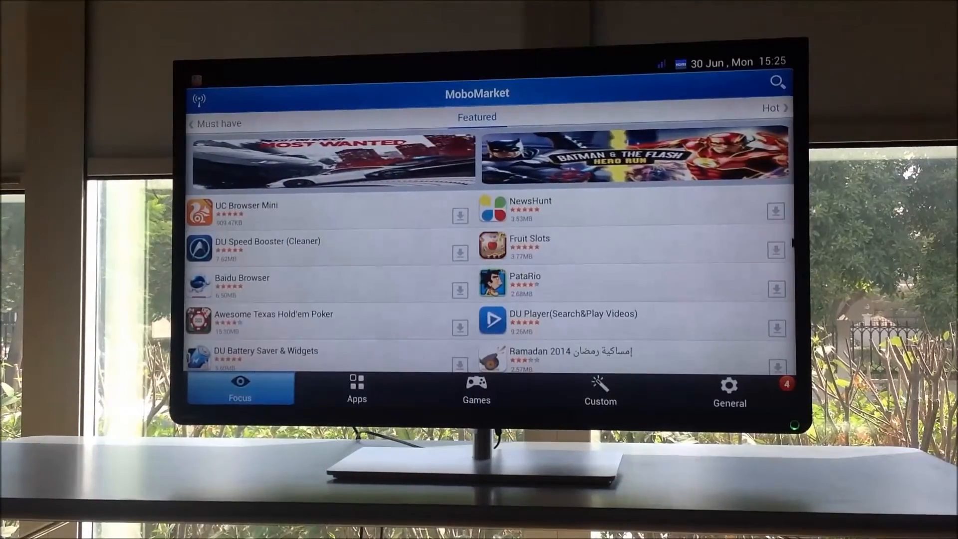